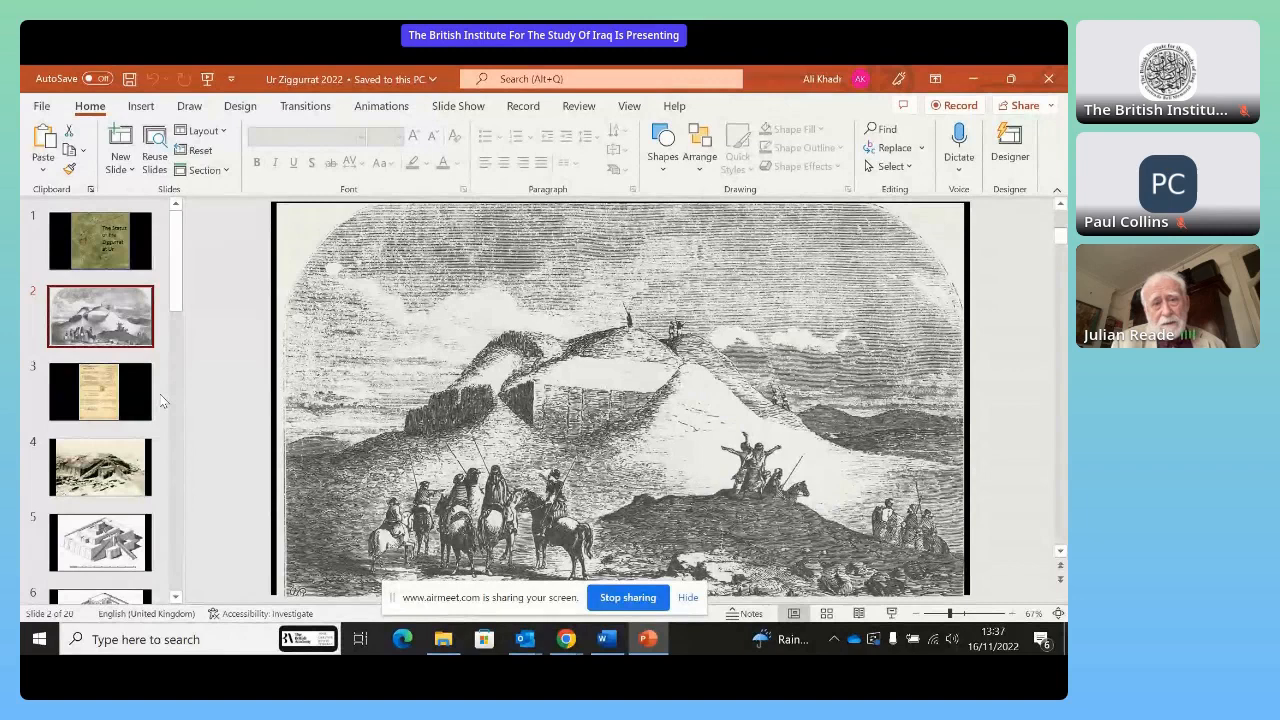
Display slide 3, the scanned excavation permit document, from the slide thumbnails.
left_click(100, 392)
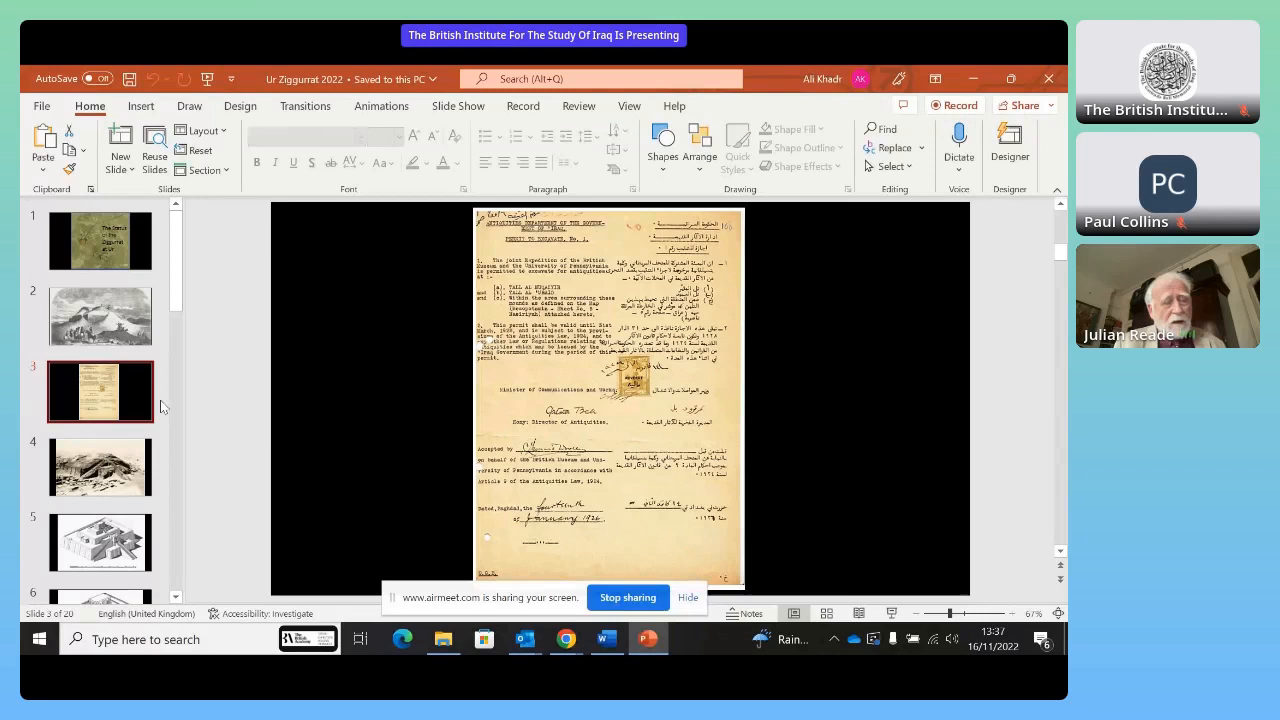
scroll("down", 3)
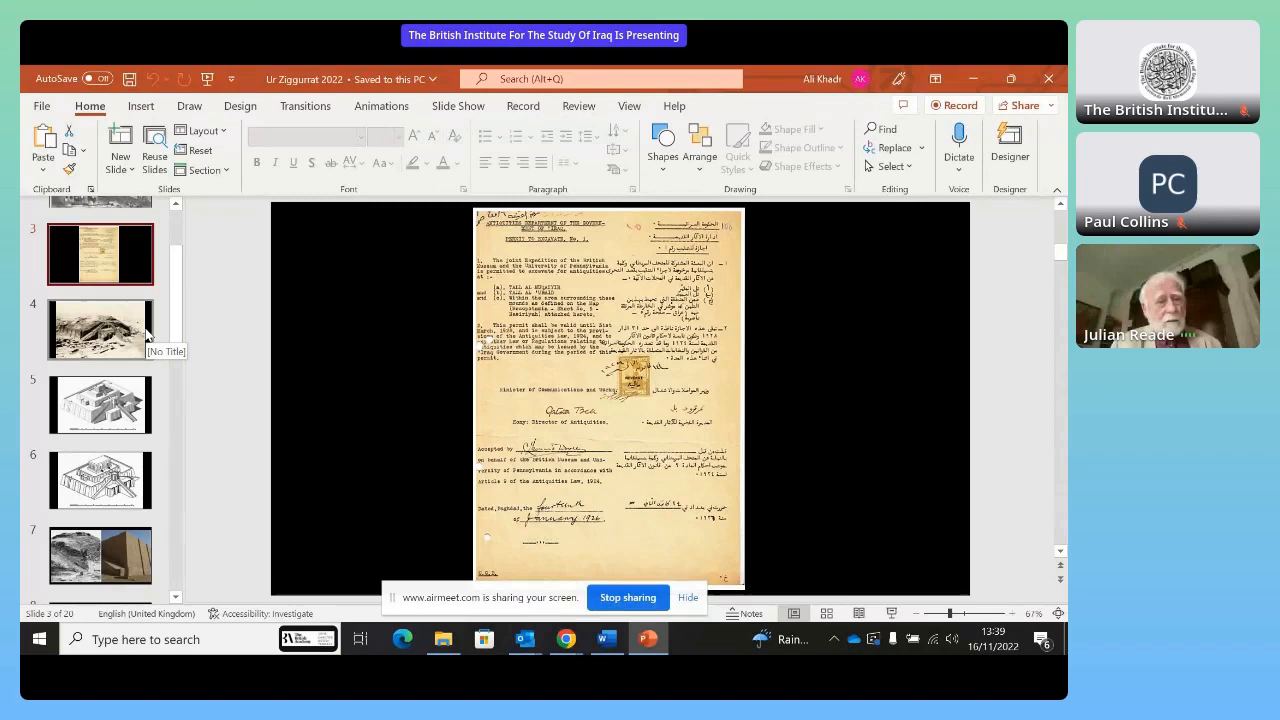
Display slide 4, the old photograph of the excavated ziggurat mound.
left_click(100, 328)
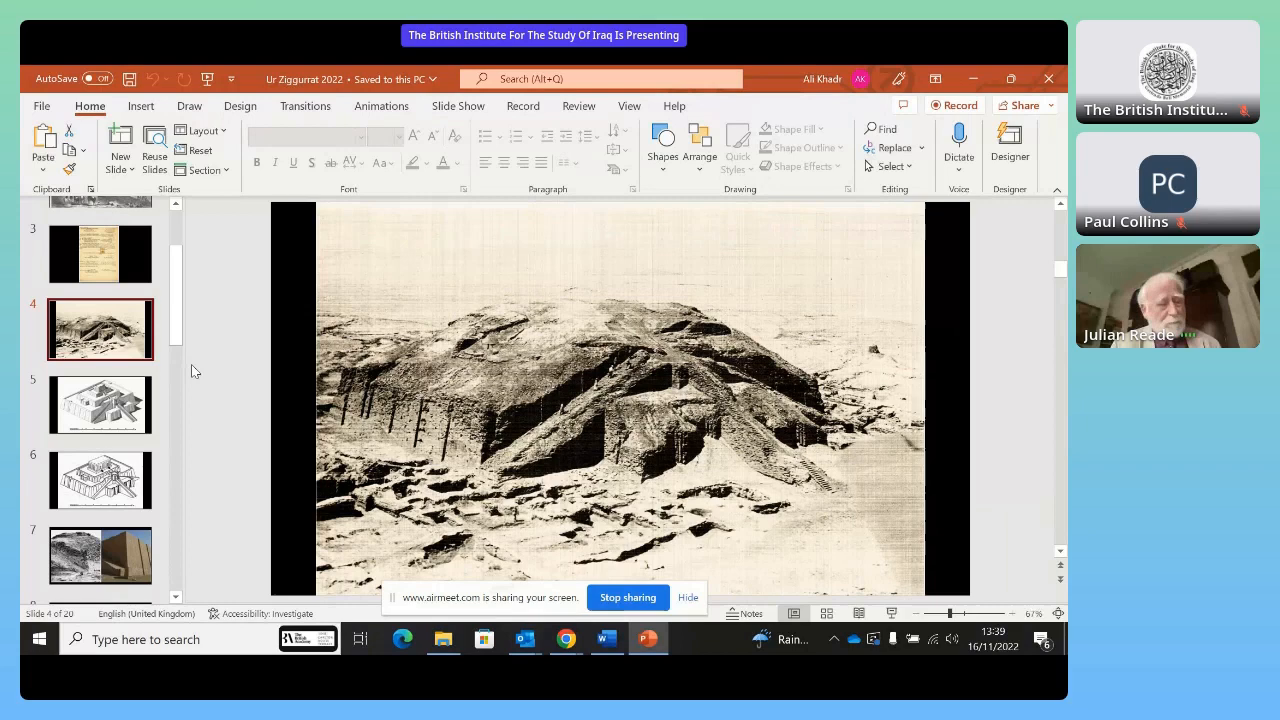
mouse_move(130, 400)
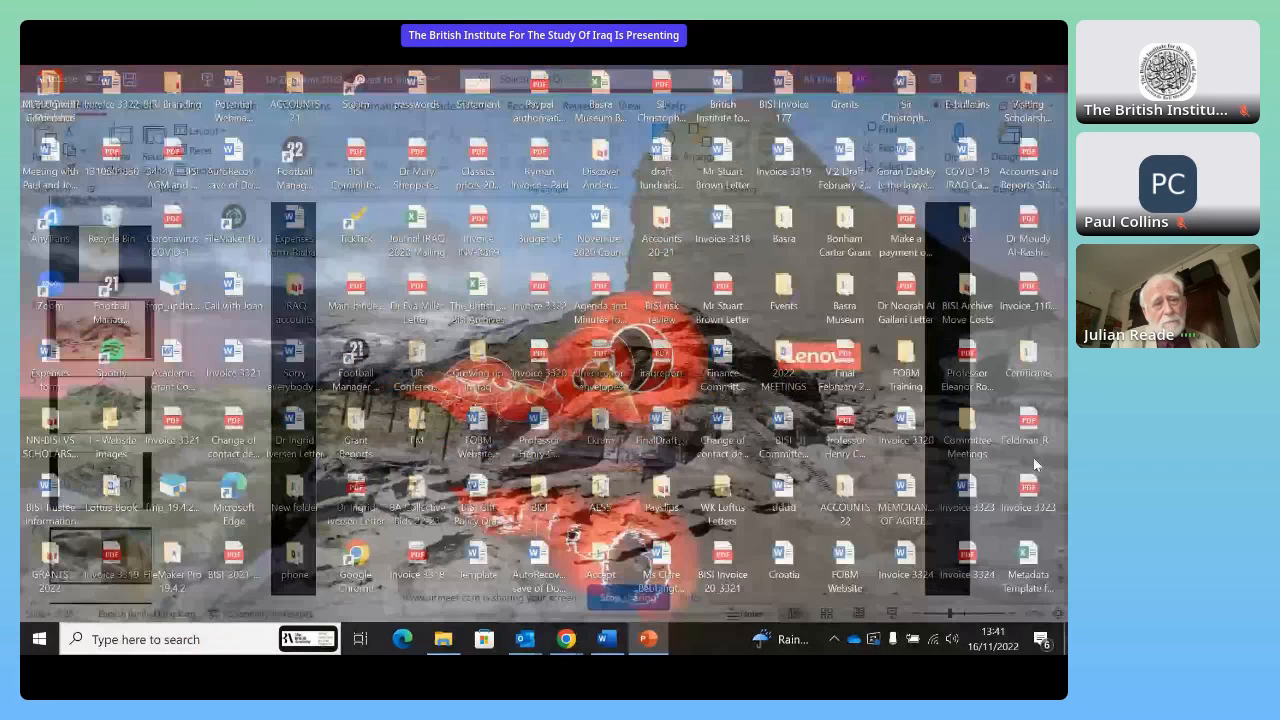
Show slide 5's isometric reconstruction, then slide 6's line-drawing reconstruction of the ziggurat.
left_click(648, 638)
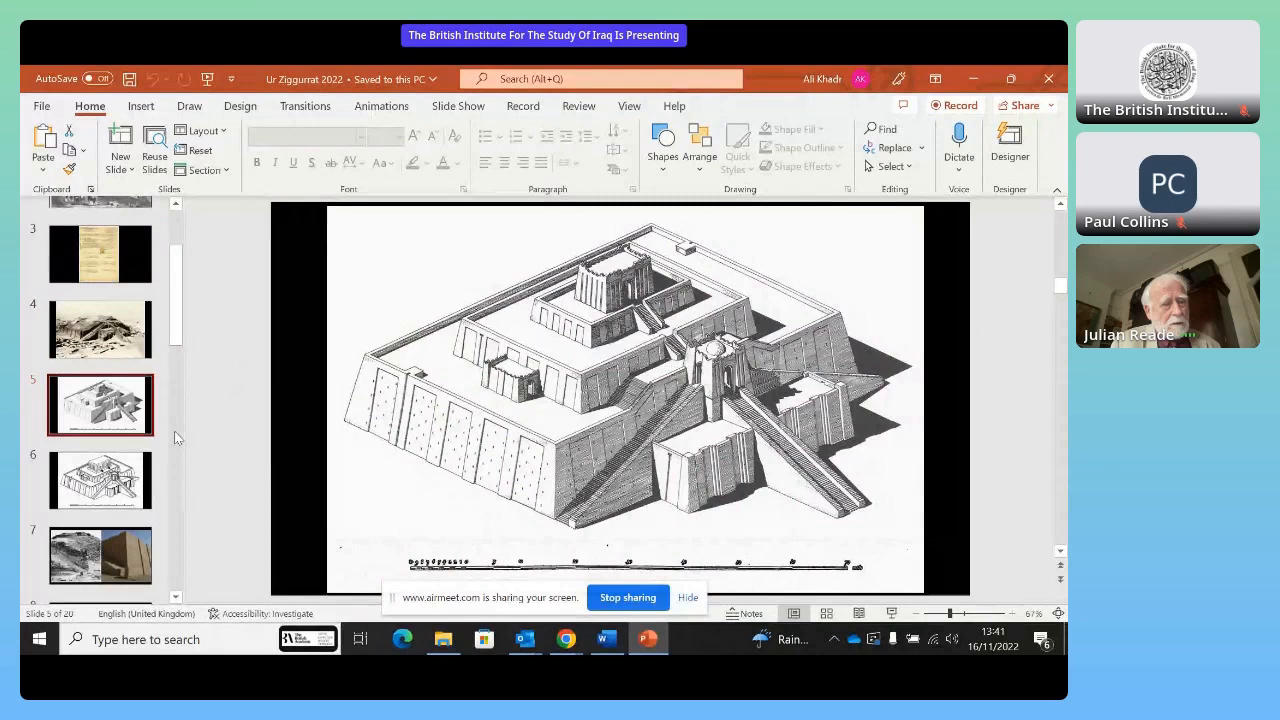
scroll("down", 3)
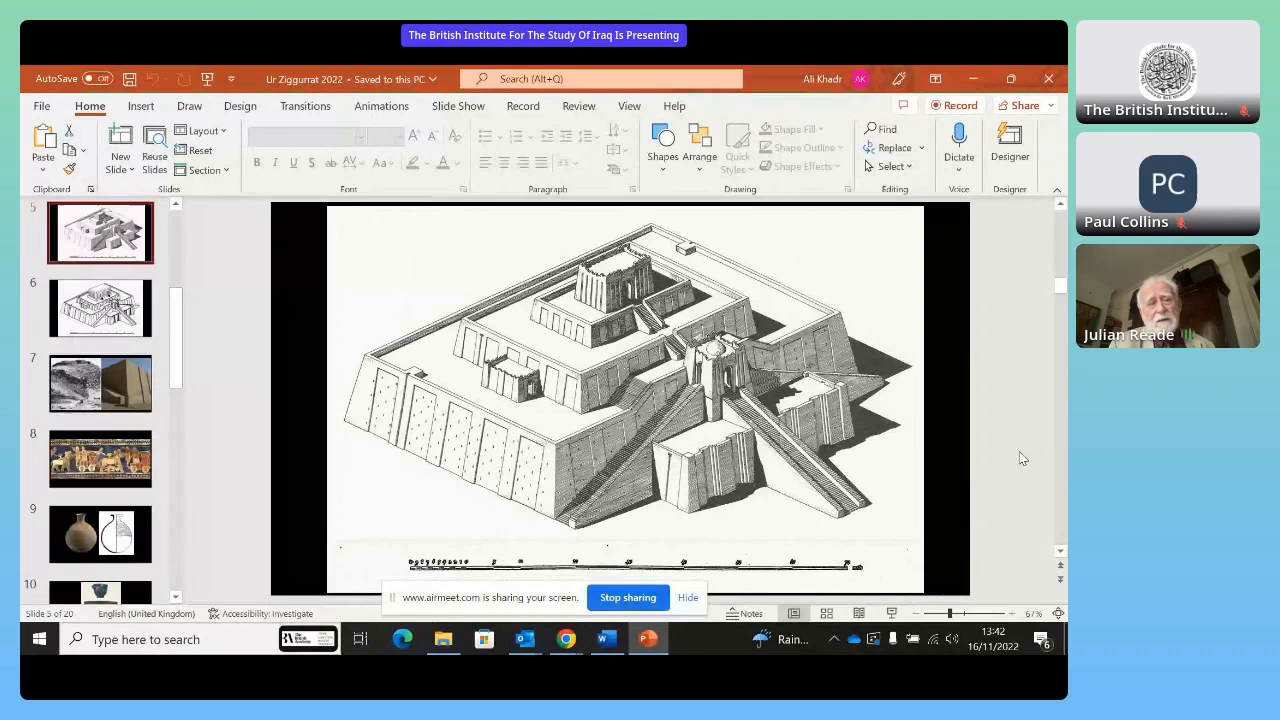
left_click(100, 308)
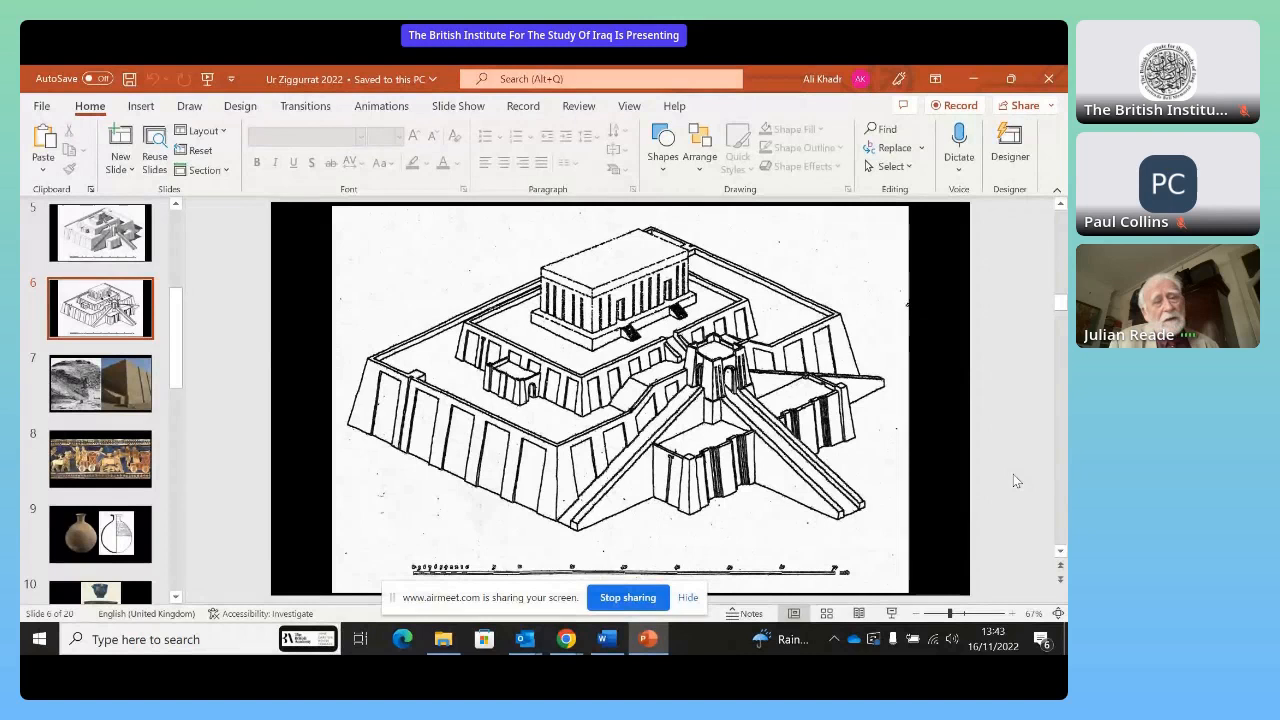
mouse_move(985, 468)
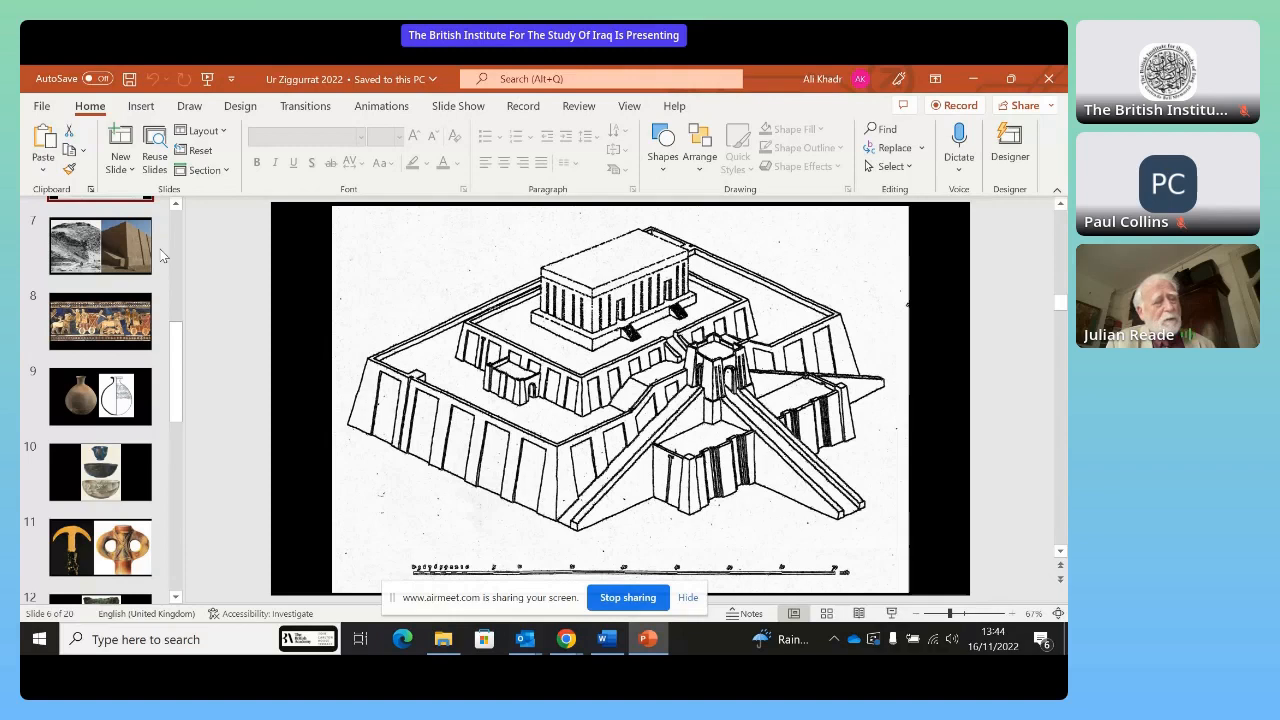
Display slide 7, contrasting the ruined ziggurat photo with its restored brick facade.
left_click(100, 247)
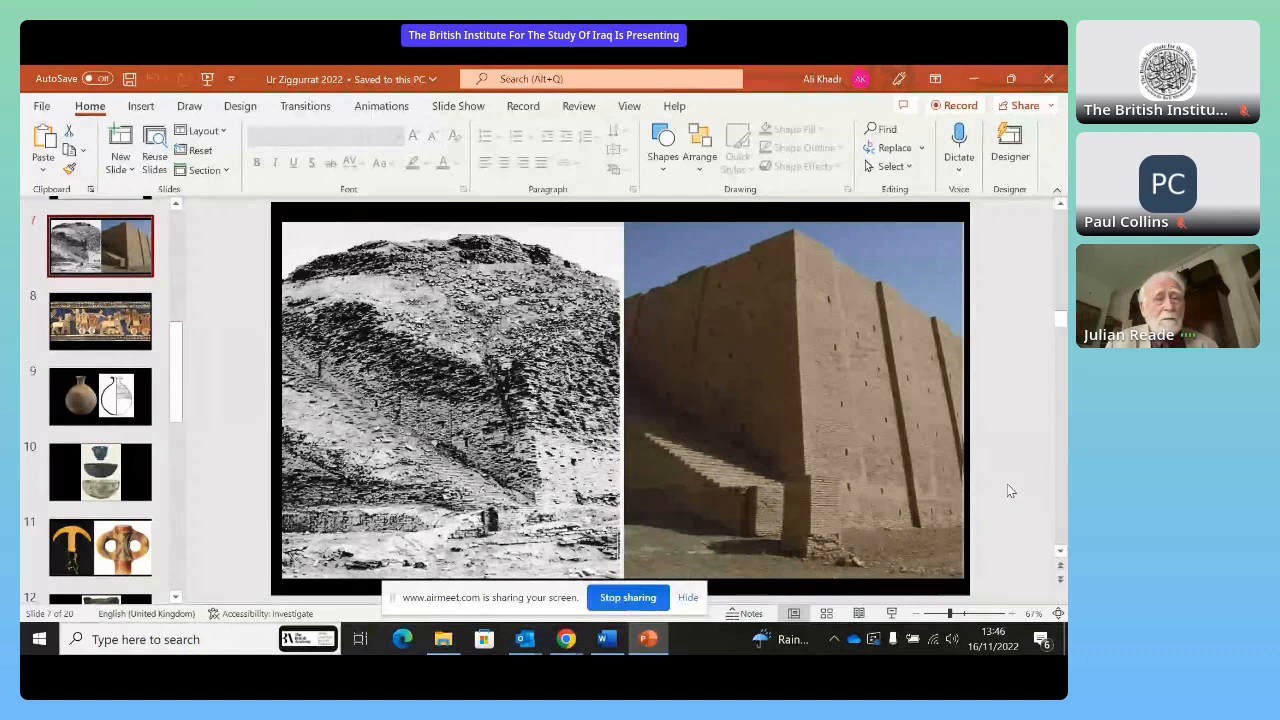
Jump to slide 9, the ribbed clay pot beside its profile drawing.
left_click(100, 320)
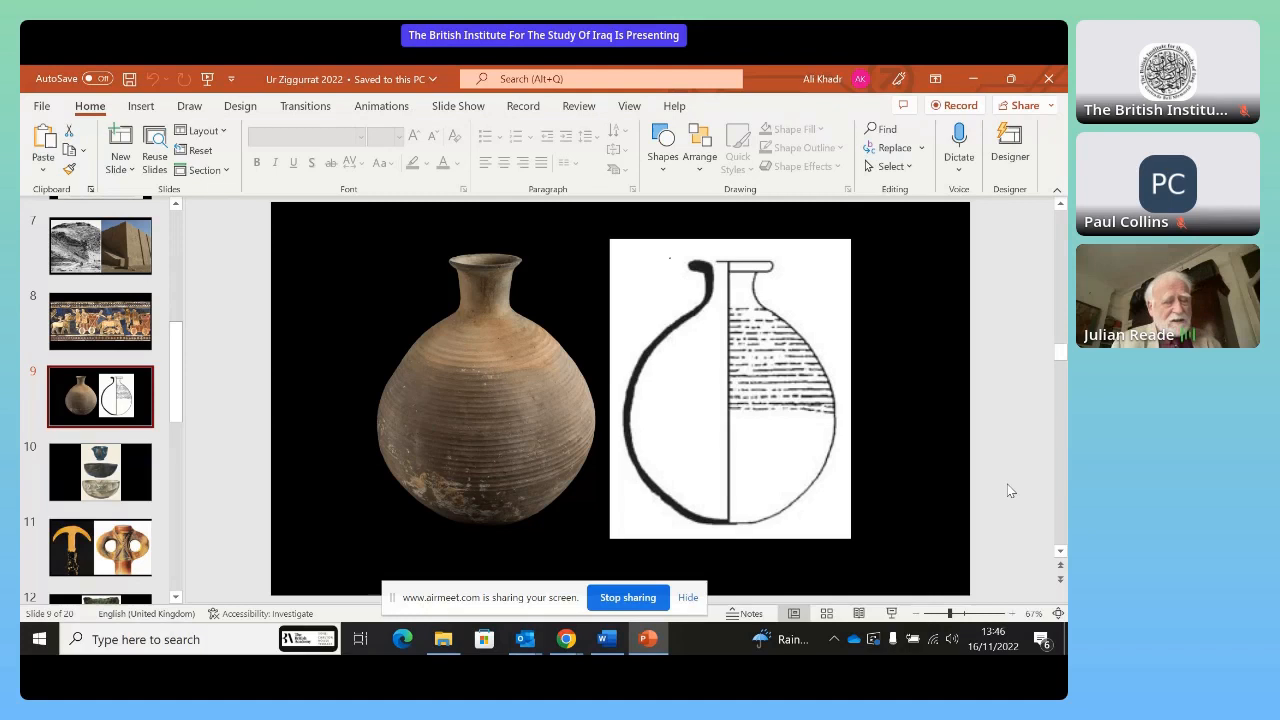
Advance through slide 10's bowls to slide 11's gold crescent weapon and ringed finial.
left_click(100, 471)
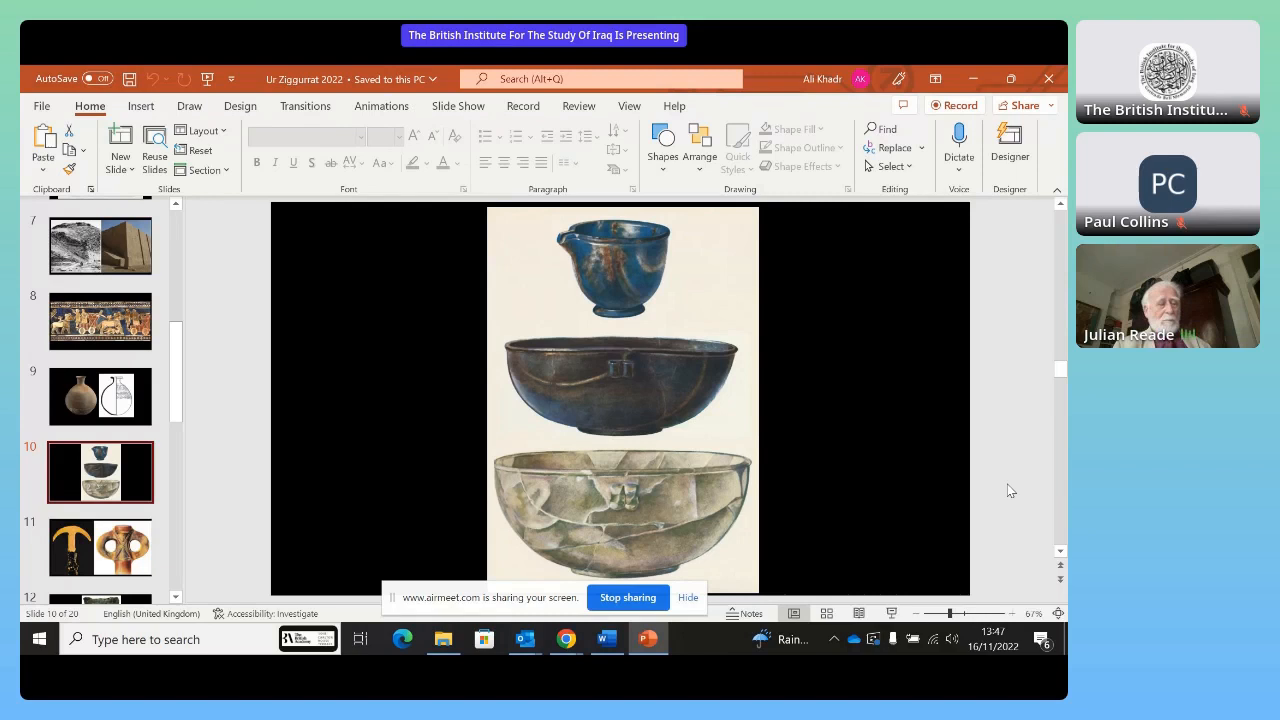
left_click(100, 547)
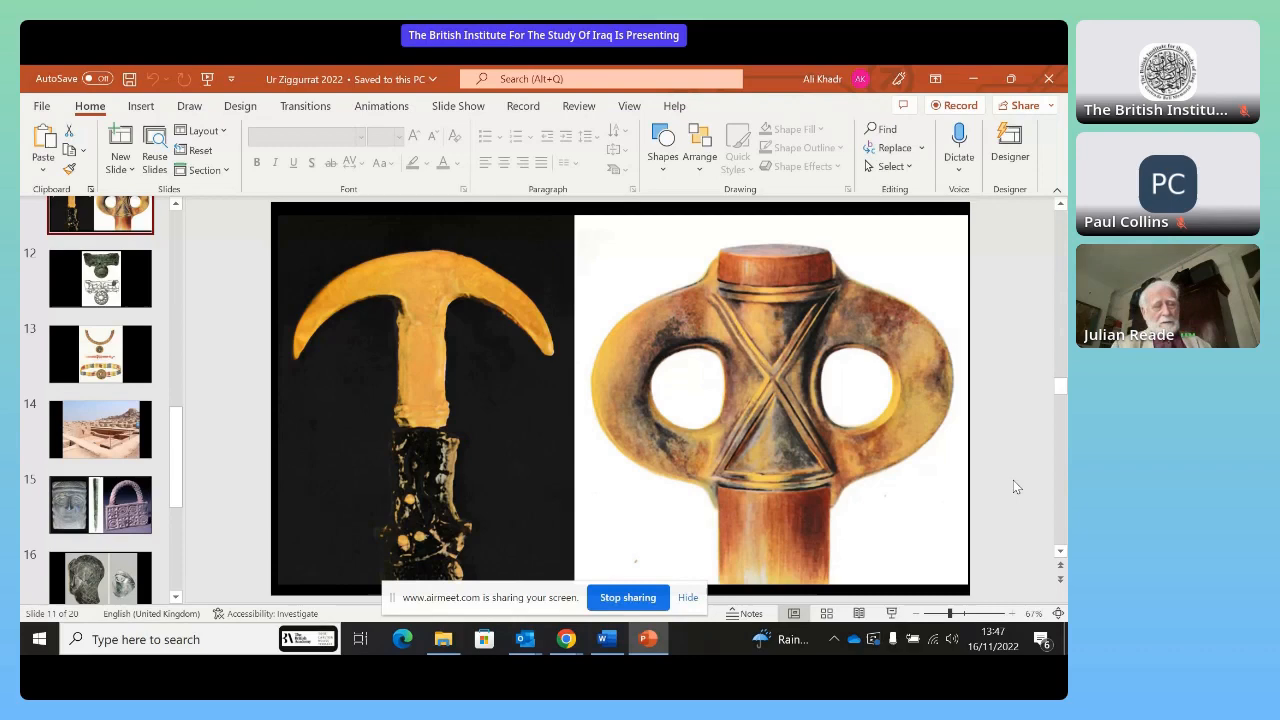
Advance to slide 13, the beaded necklace and banded bead belt.
left_click(100, 278)
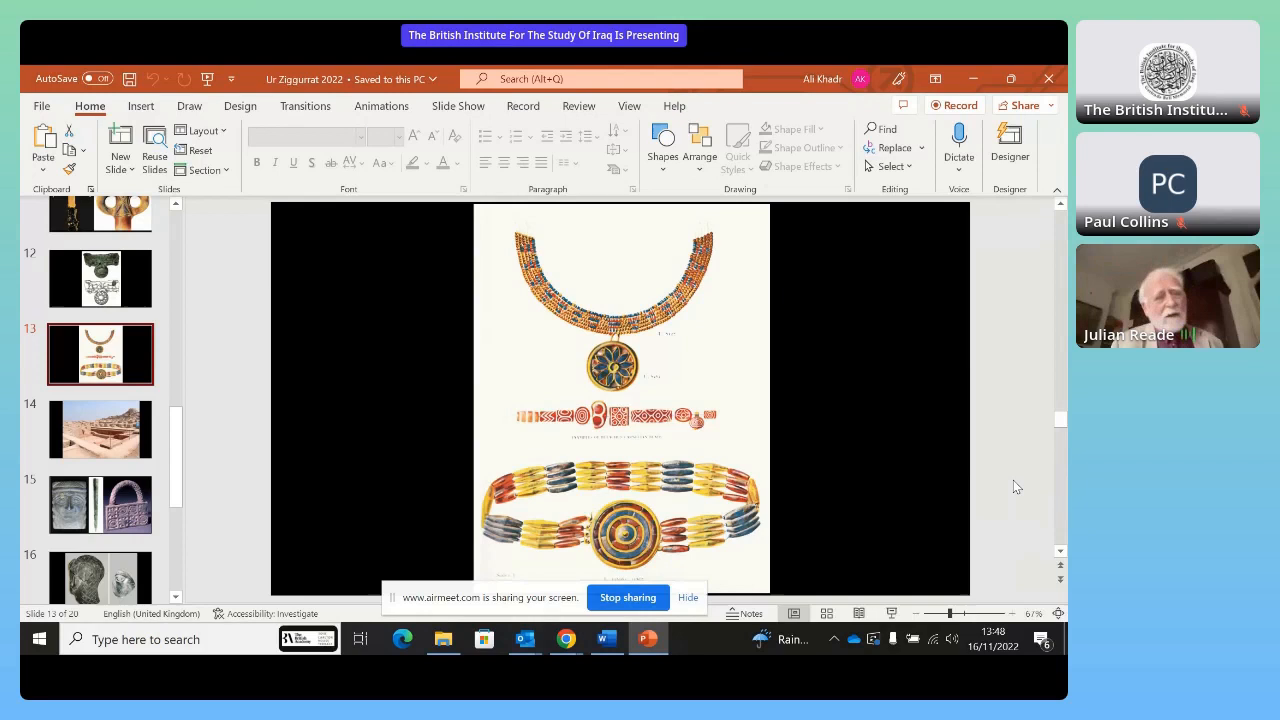
scroll("down", 3)
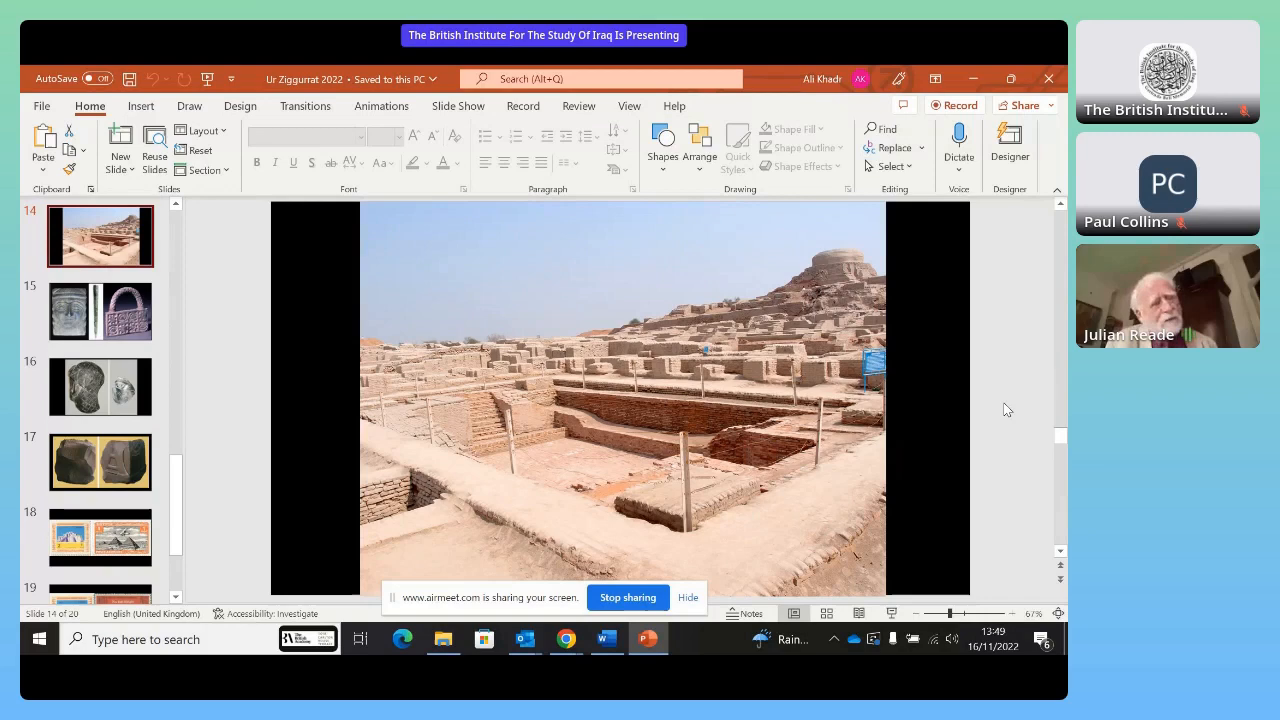
mouse_move(1033, 475)
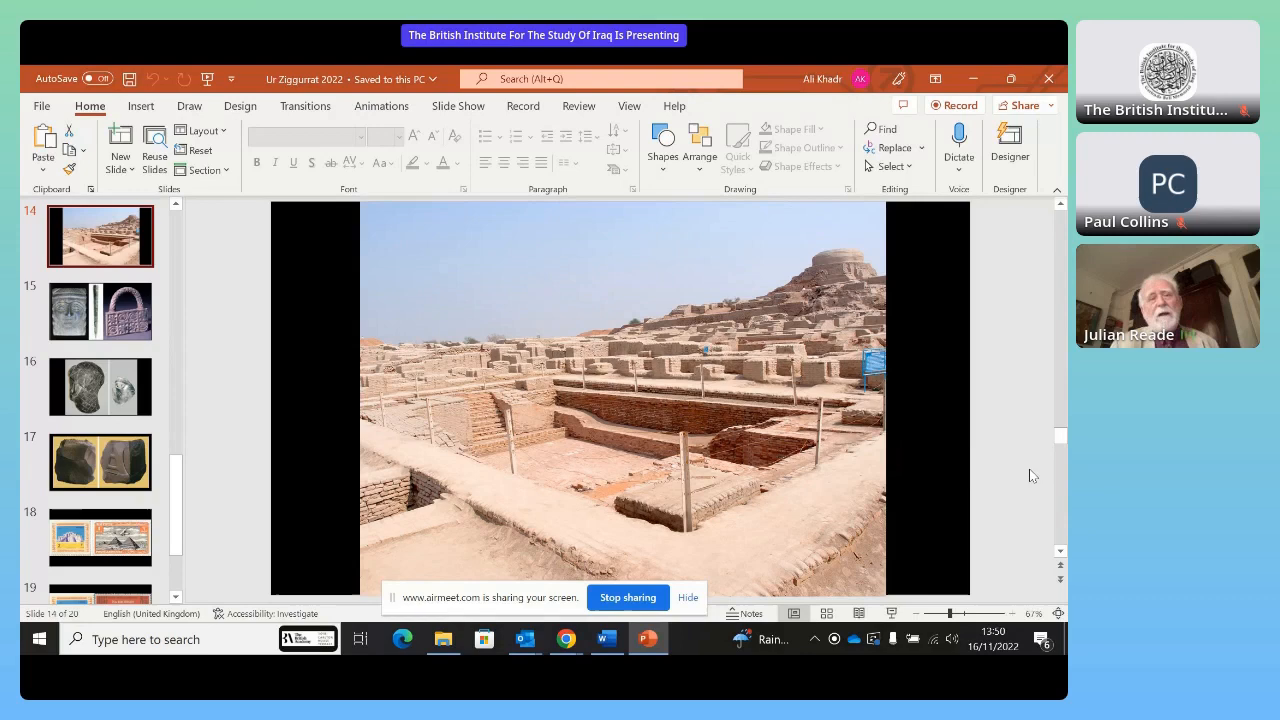
Move on from the brick ruins photo to slide 17's carved dark stone fragment.
left_click(100, 311)
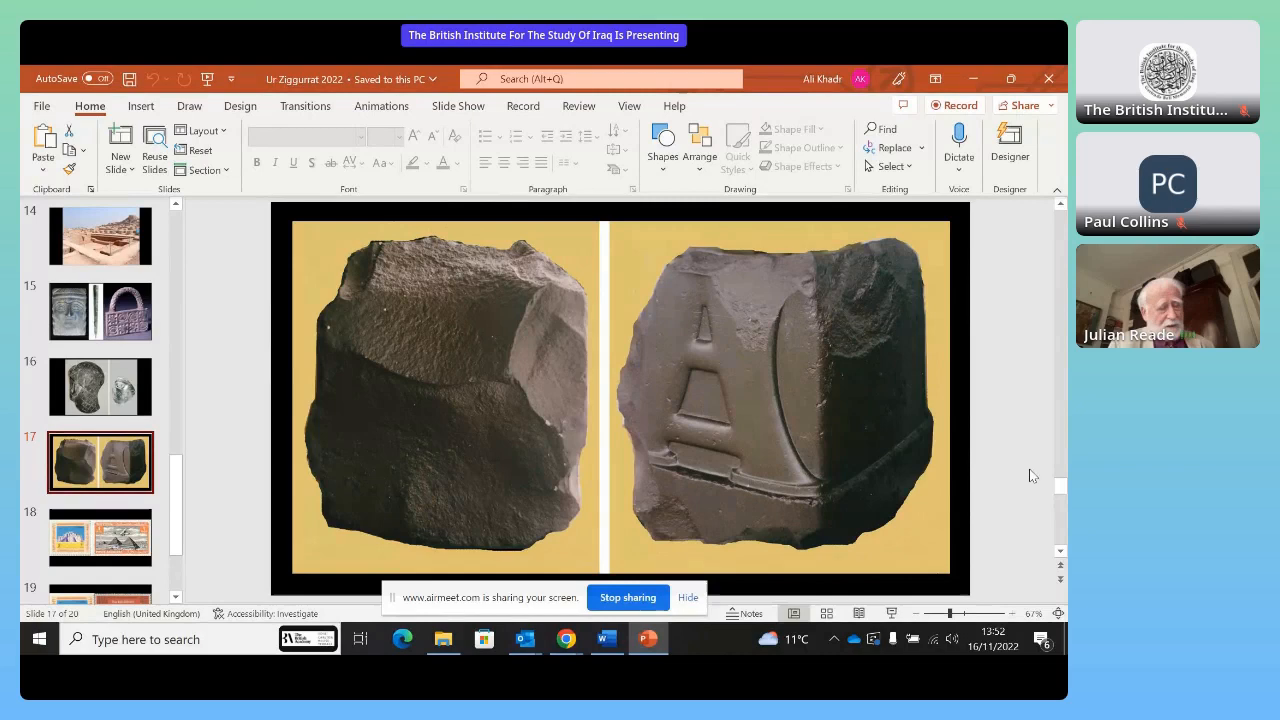
Show slide 18, pairing the Ziggurat of Ur and Egyptian pyramids postage stamps.
scroll("down", 3)
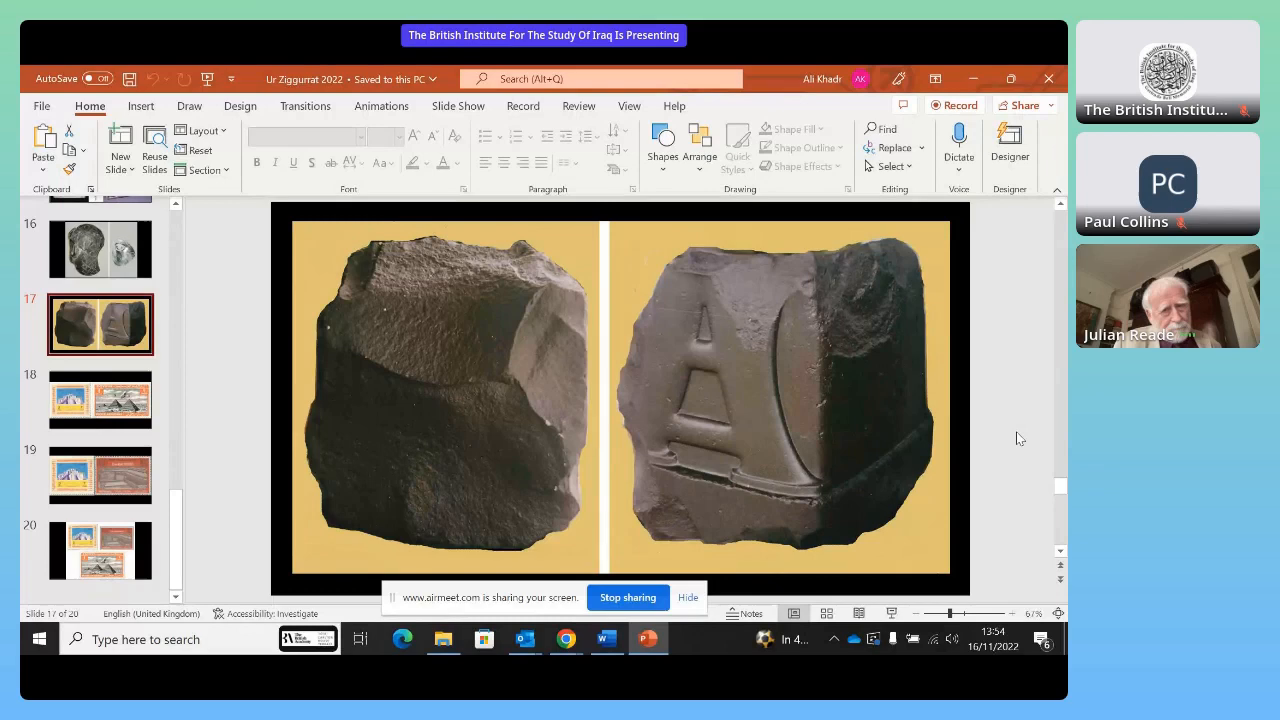
left_click(100, 399)
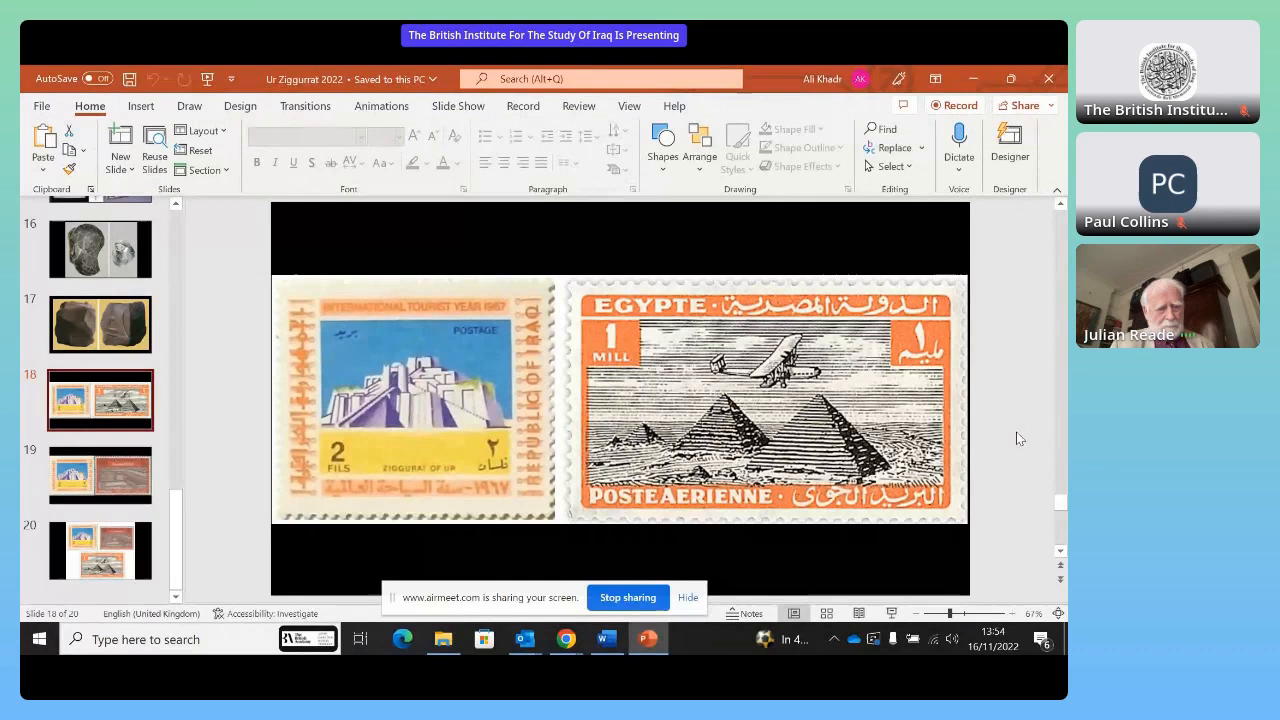